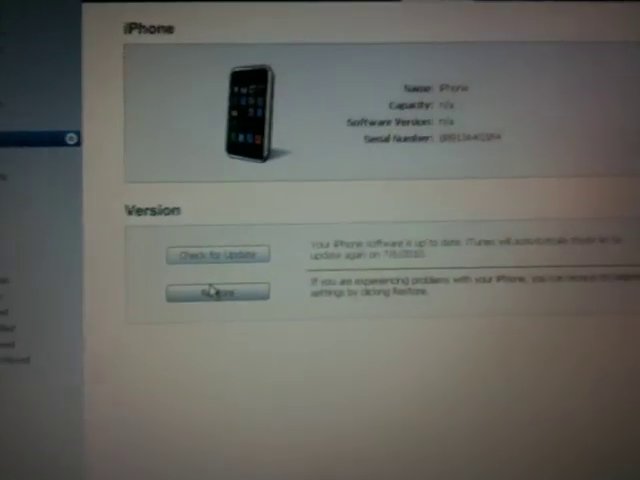
- Start the iPhone restore from the Summary page, raising the erase-and-restore warning
click(216, 292)
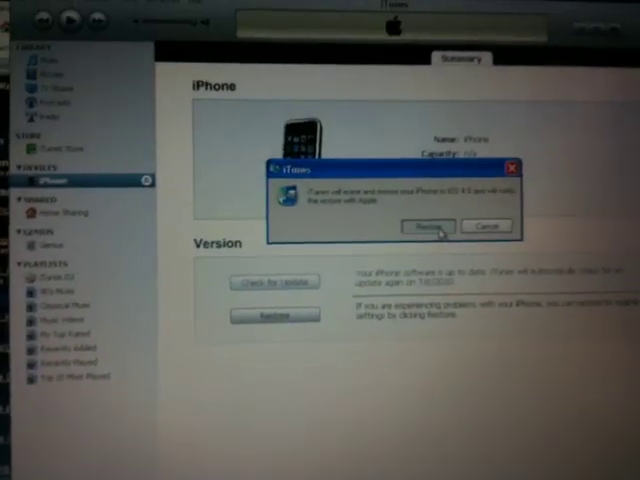
- Confirm erasing and restoring the iPhone so software extraction begins
click(424, 226)
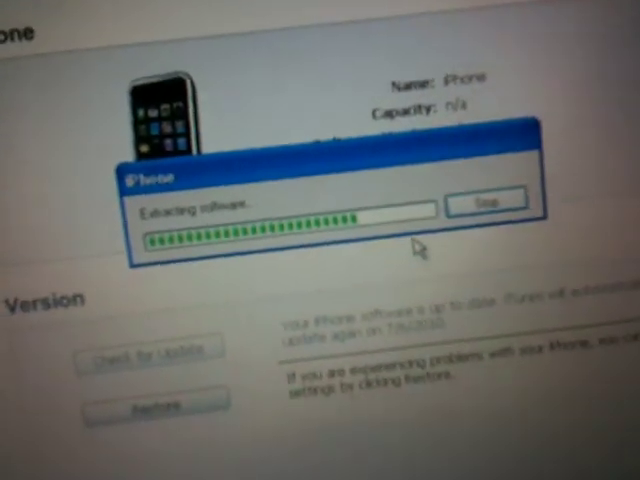